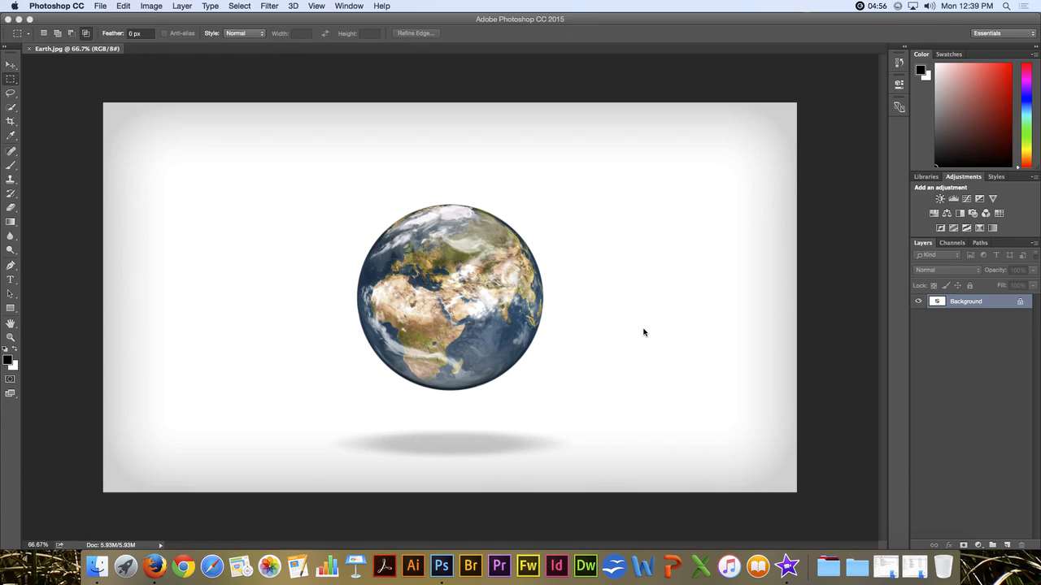
mouse_move(365, 226)
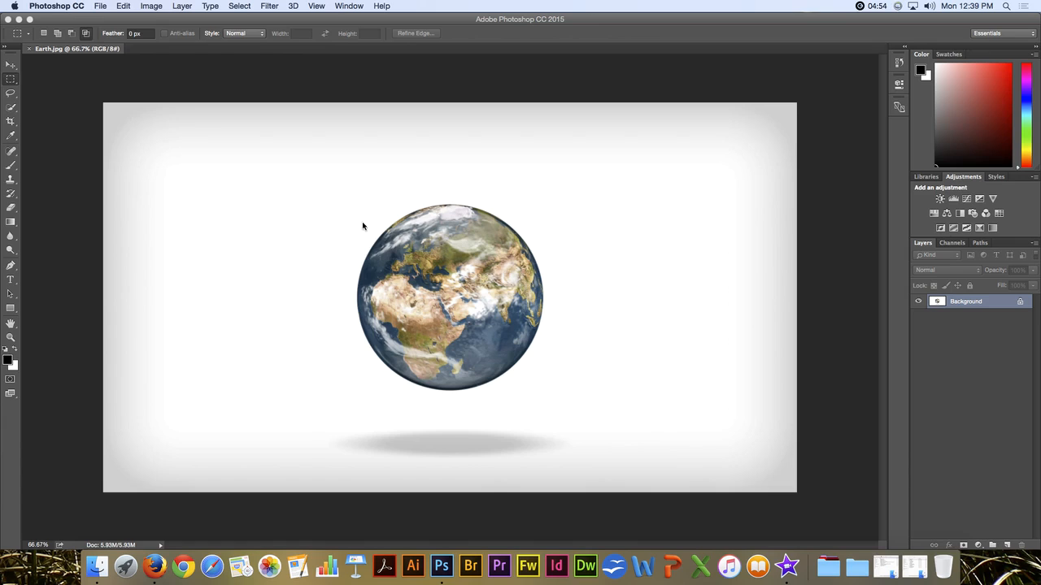
Choose the Elliptical Marquee Tool from the marquee flyout in the toolbar
left_click(11, 78)
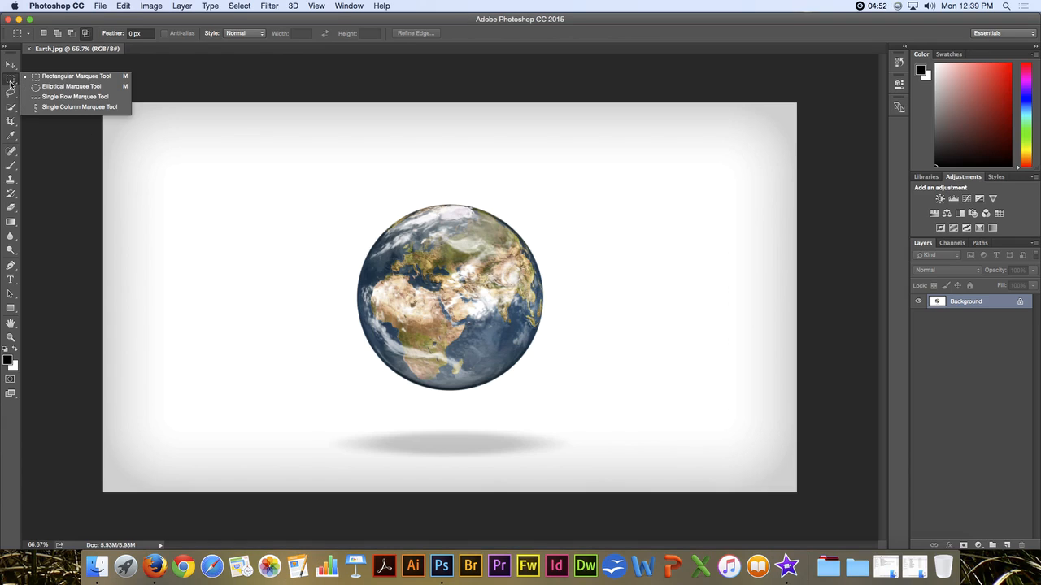
mouse_move(72, 86)
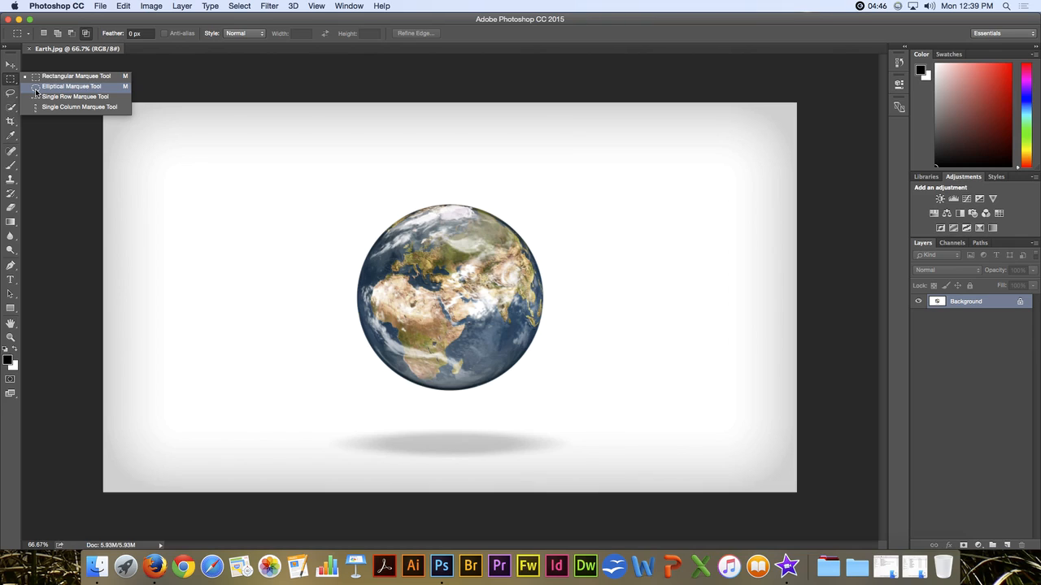
left_click(72, 86)
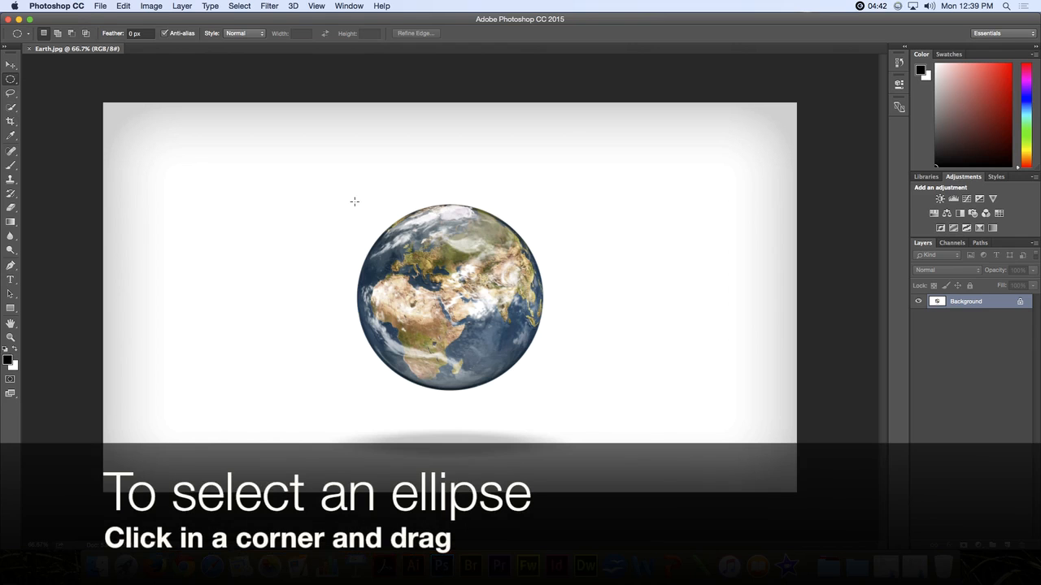
left_click_drag(355, 201, 420, 260)
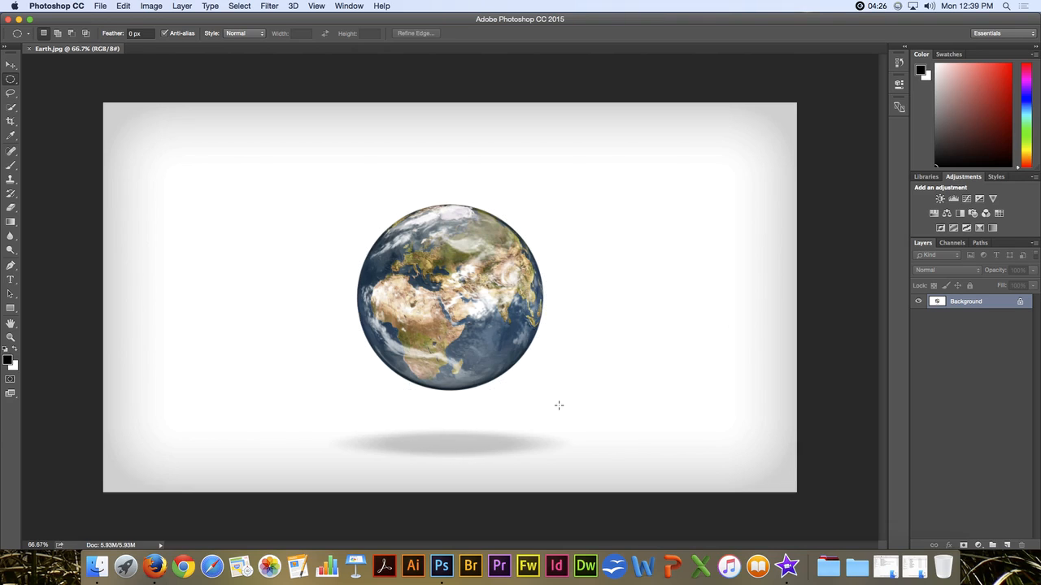
mouse_move(426, 309)
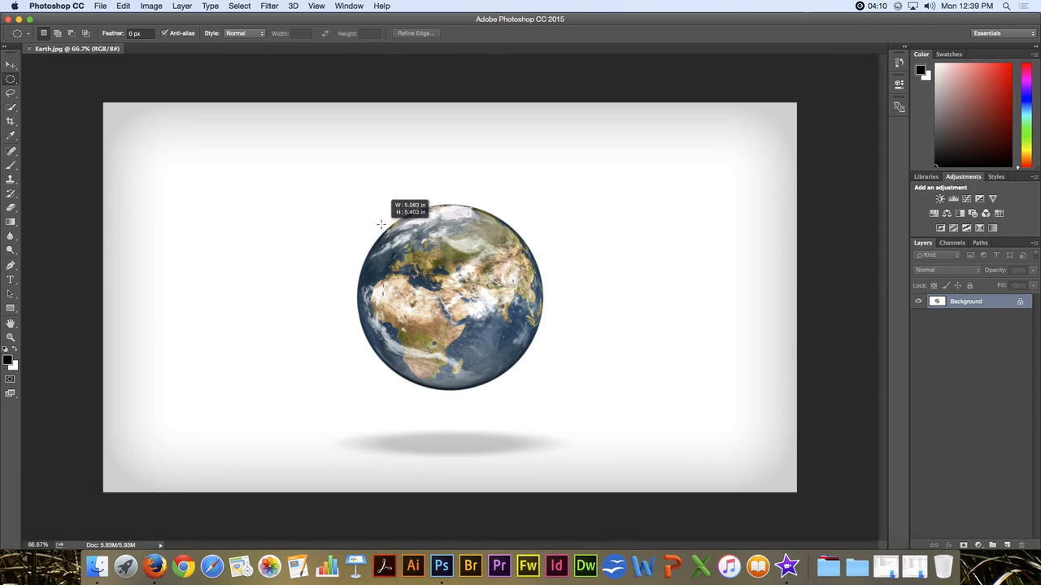
Draw a Shift-constrained perfect circle and reposition it mid-drag to fit the globe's edge
left_click_drag(382, 225, 280, 191)
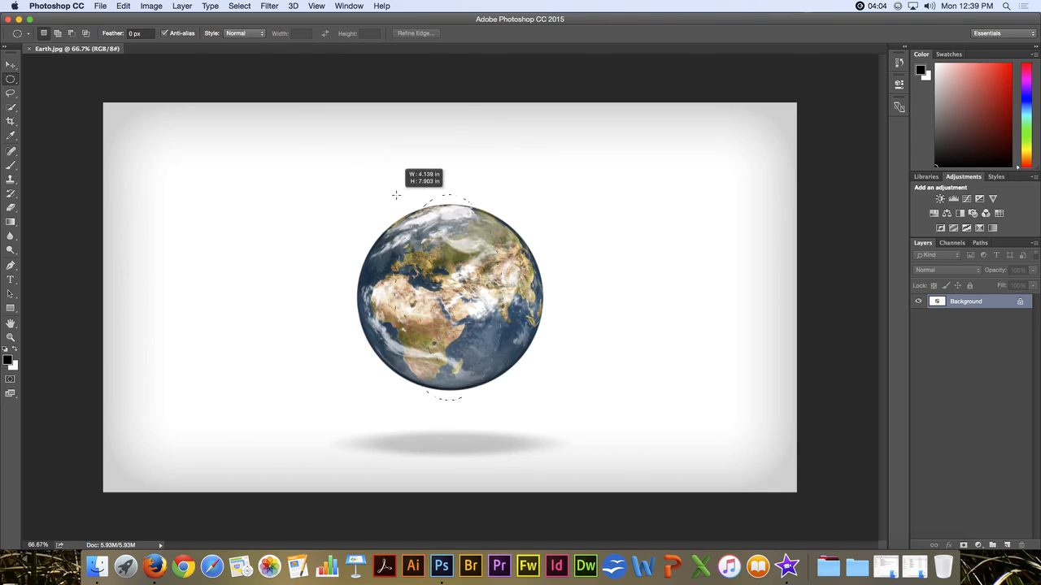
left_click_drag(397, 195, 344, 195)
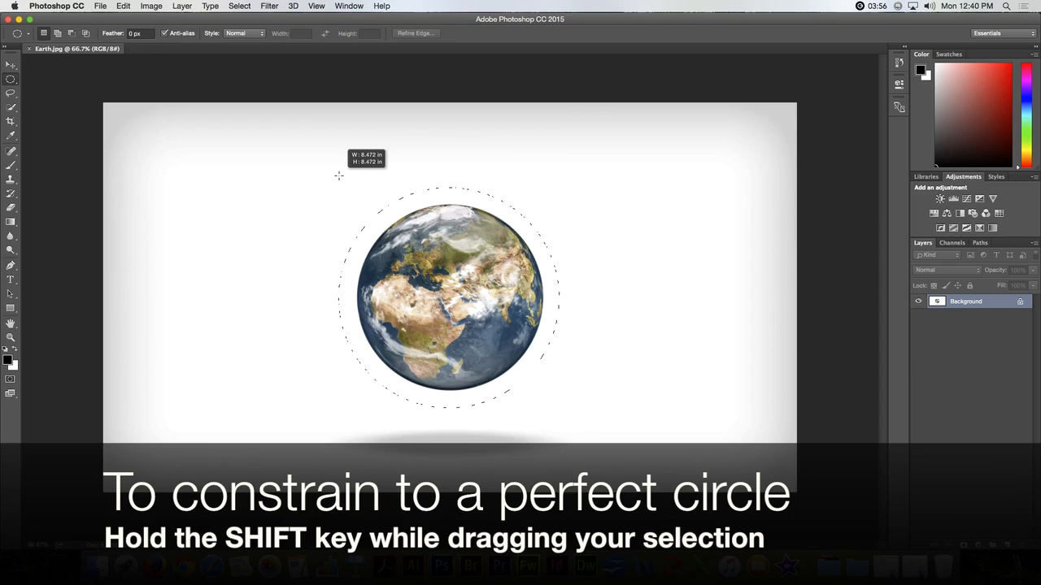
left_click_drag(339, 175, 355, 198)
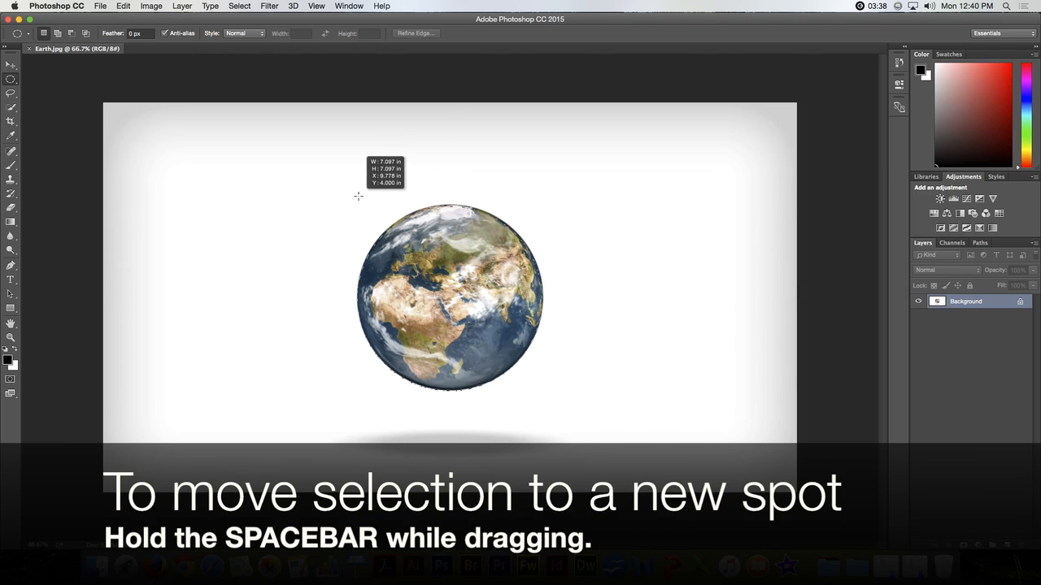
left_click_drag(358, 195, 305, 195)
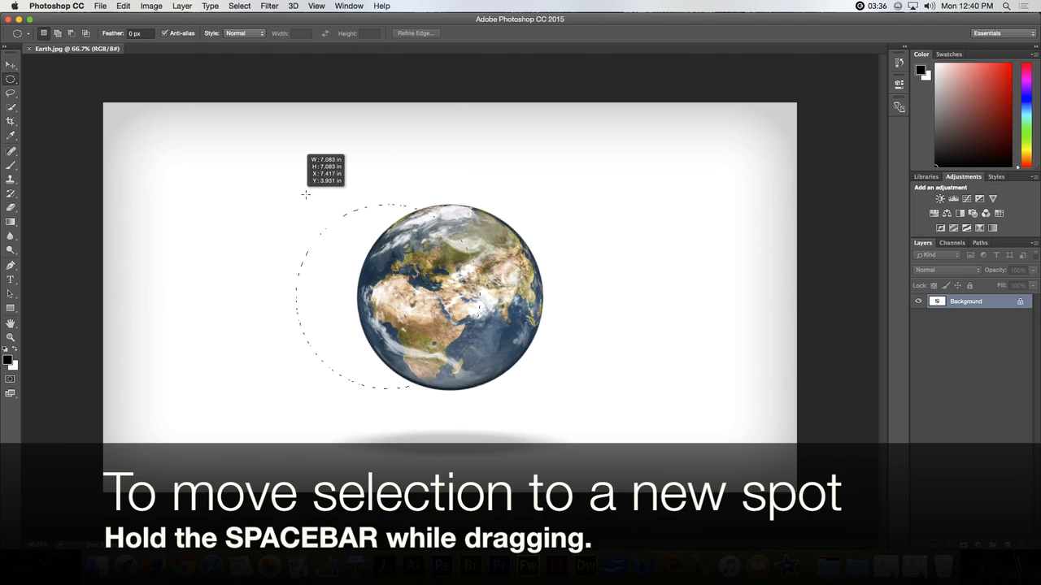
left_click_drag(306, 195, 358, 199)
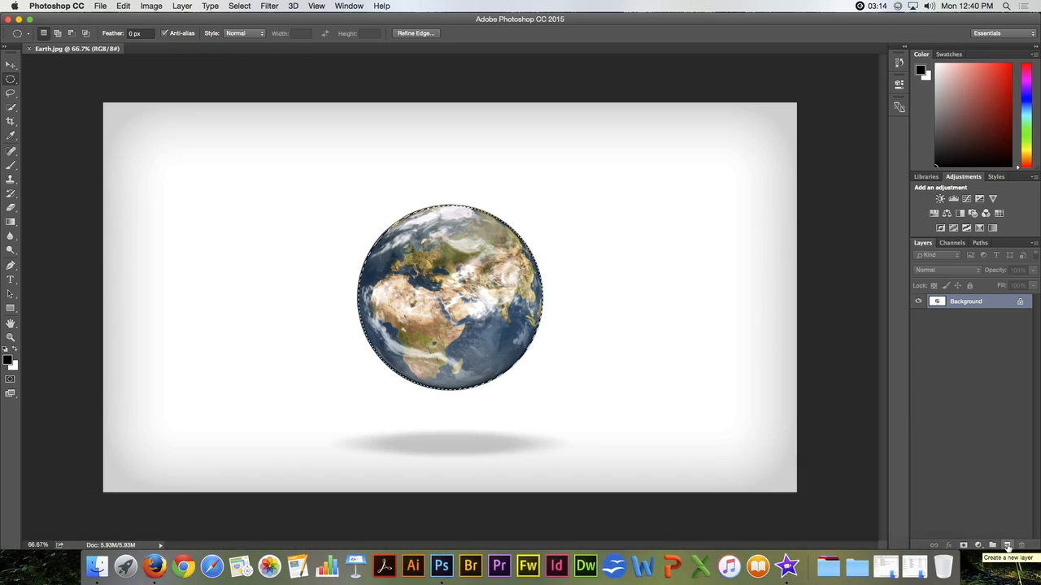
Copy the circled globe to a new layer and restore the Background layer's visibility
left_click(1007, 546)
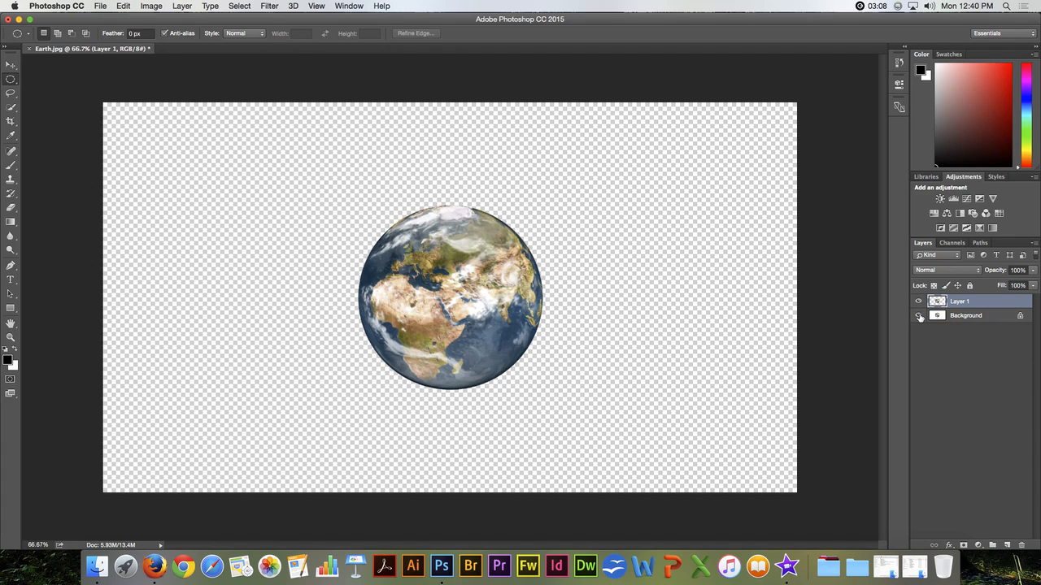
left_click(919, 316)
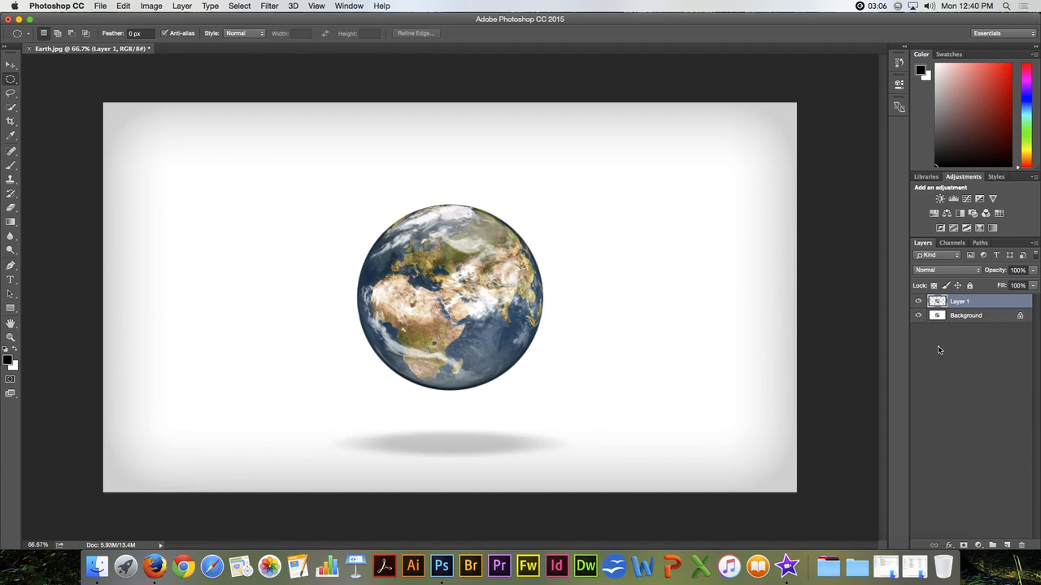
mouse_move(942, 345)
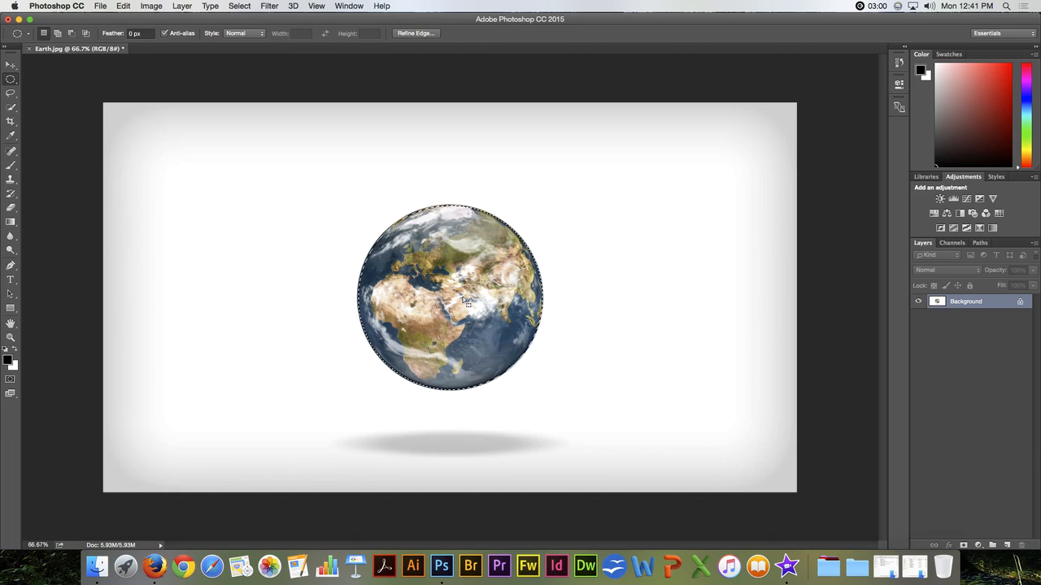
Drag the circular selection off the globe into the empty area on its left
left_click_drag(466, 300, 415, 285)
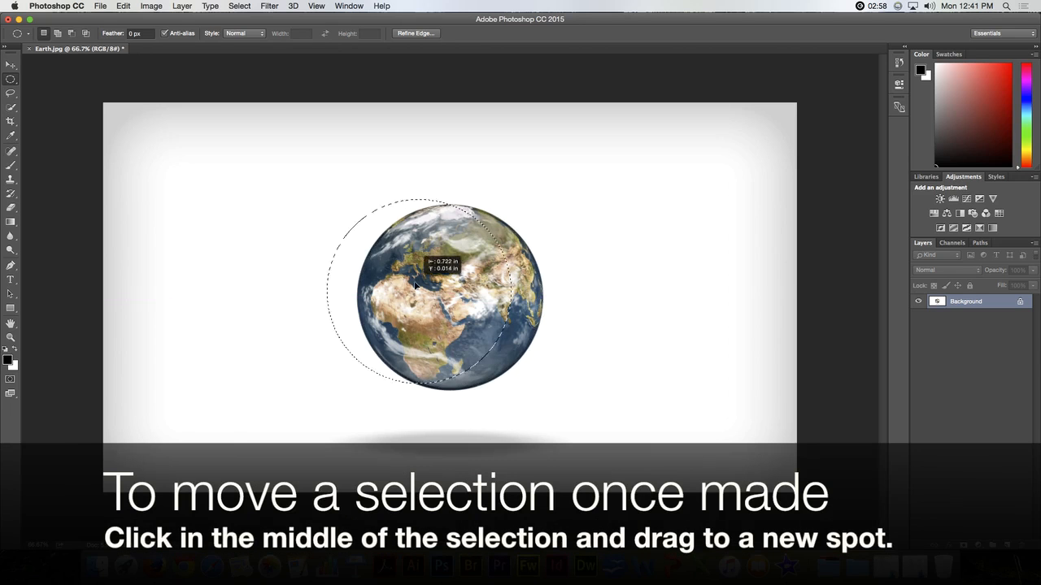
left_click_drag(433, 290, 241, 263)
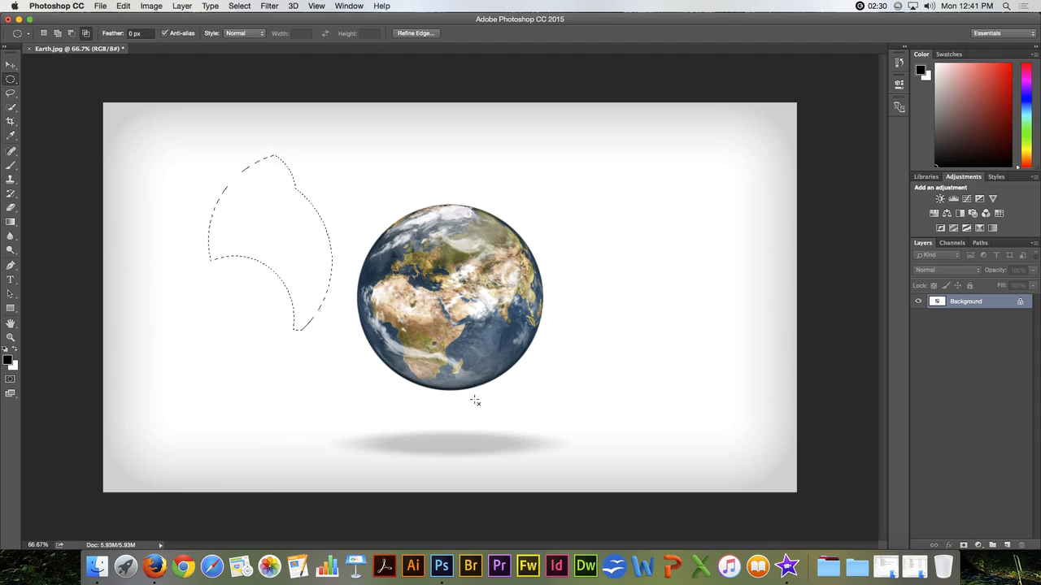
Deselect, draw a circle left of the earth, subtract a circle from it, then intersect with another
key("cmd+d")
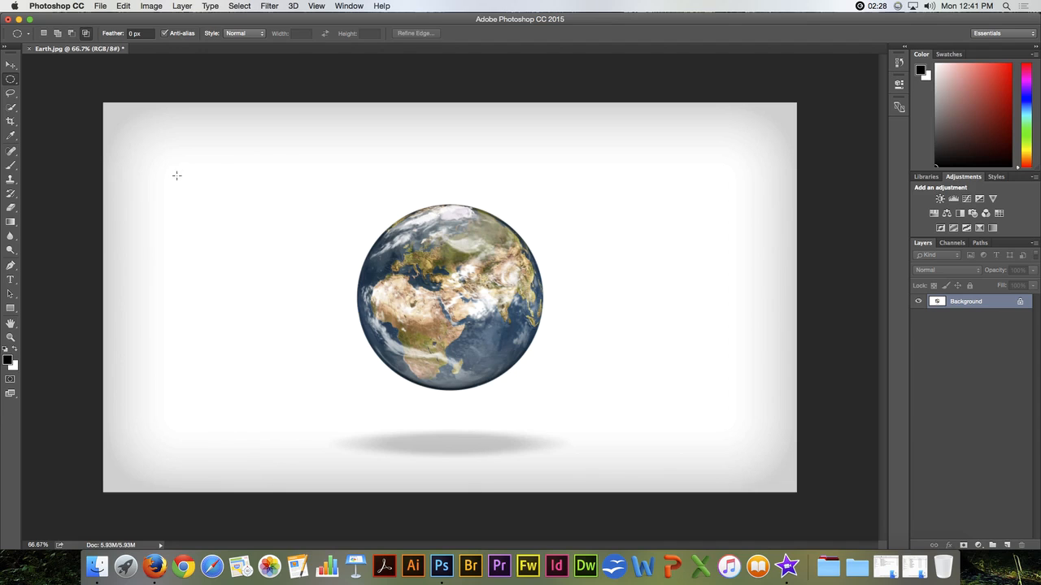
left_click_drag(176, 176, 328, 400)
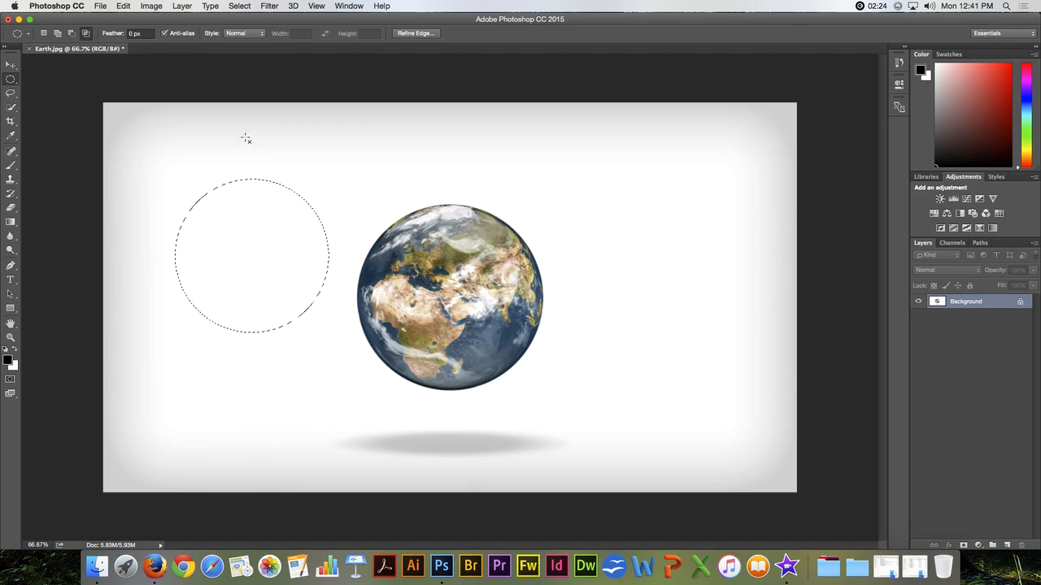
mouse_move(196, 140)
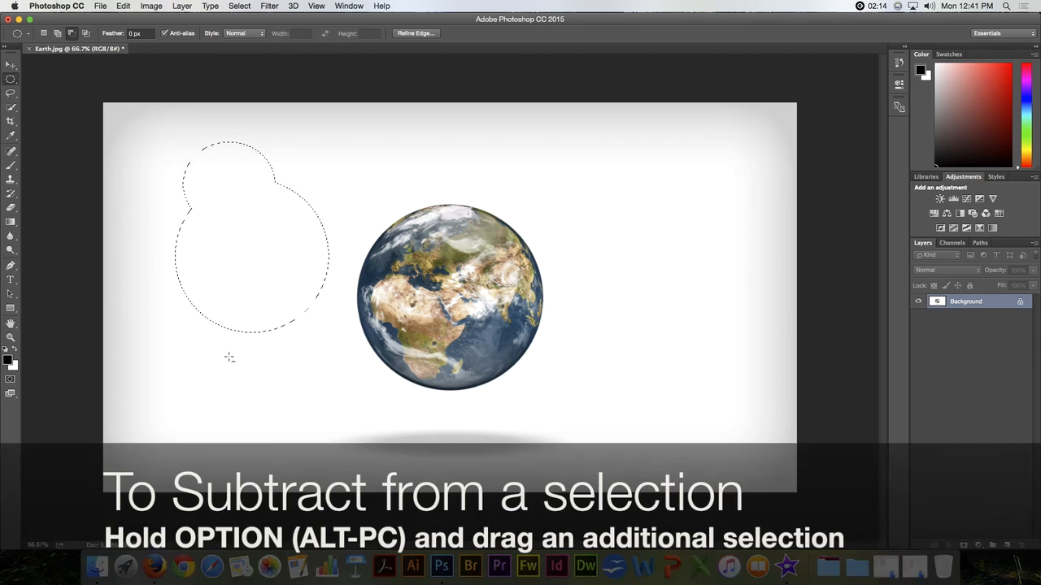
left_click_drag(231, 358, 296, 277)
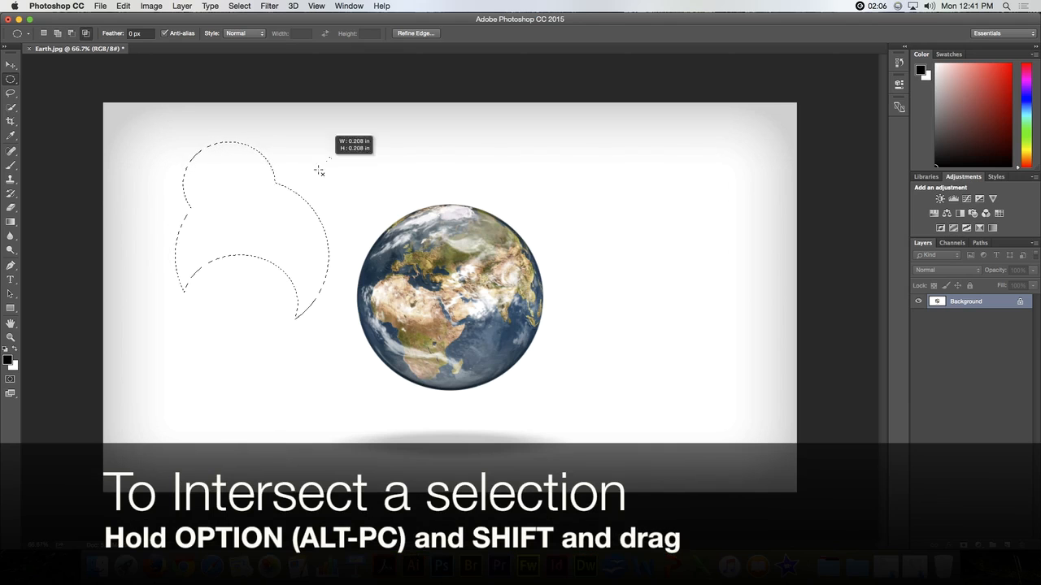
left_click_drag(322, 171, 166, 307)
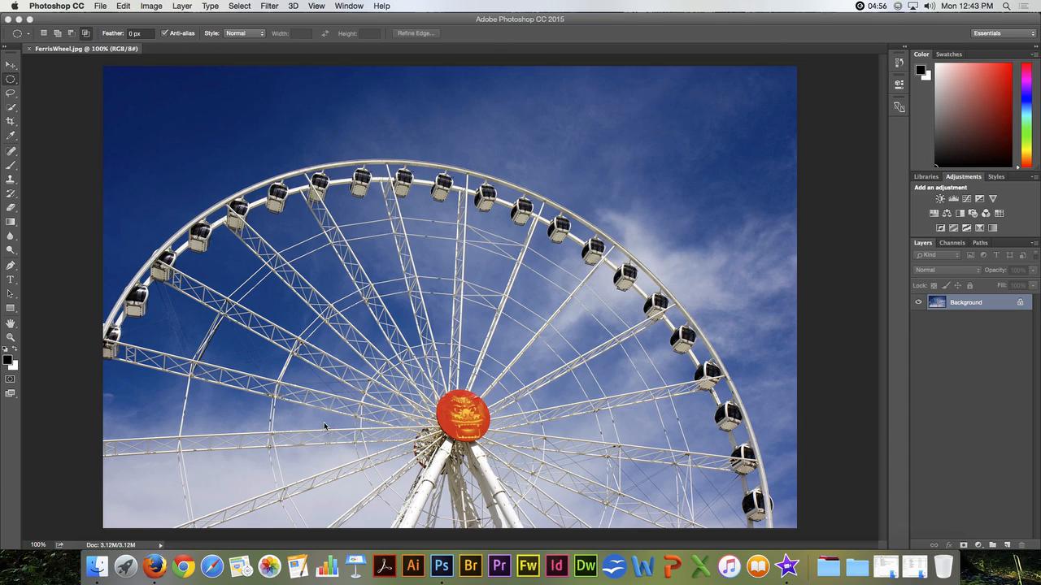
mouse_move(384, 317)
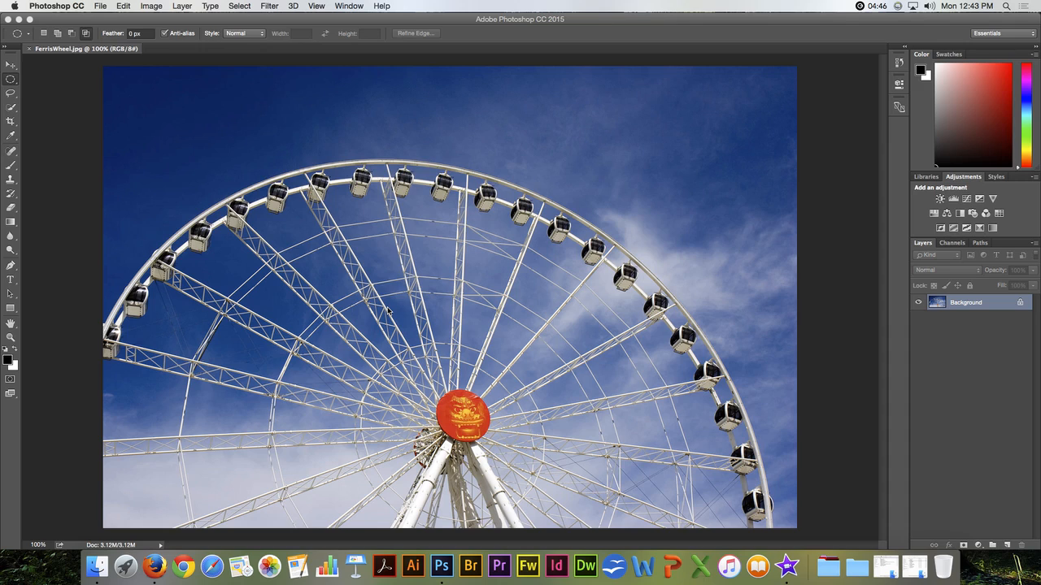
mouse_move(439, 285)
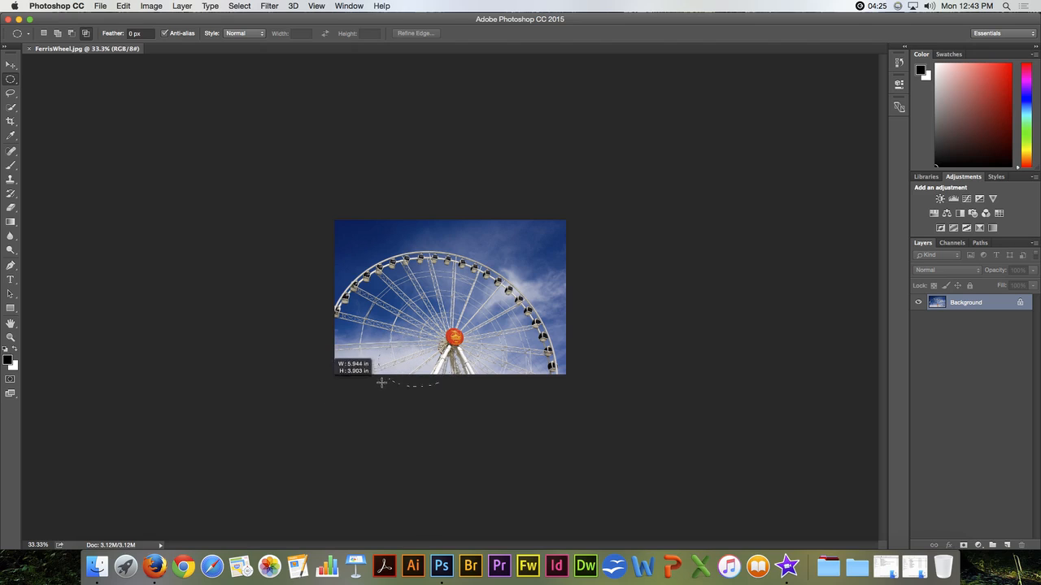
Draw an oversized circle centred on the wheel's hub that encloses the wheel and overruns the photo's bottom
left_click_drag(382, 382, 504, 312)
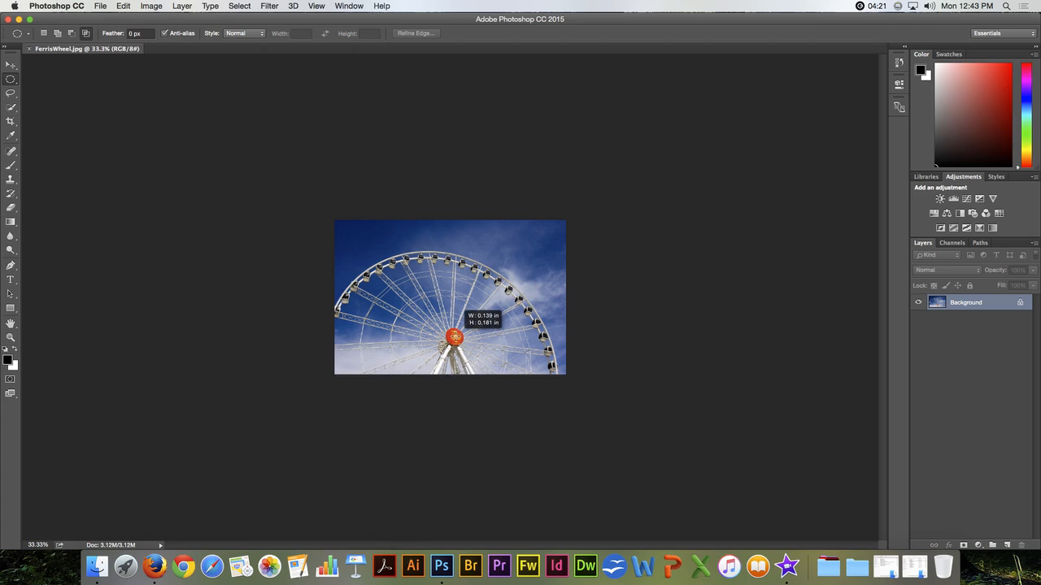
left_click_drag(456, 336, 340, 264)
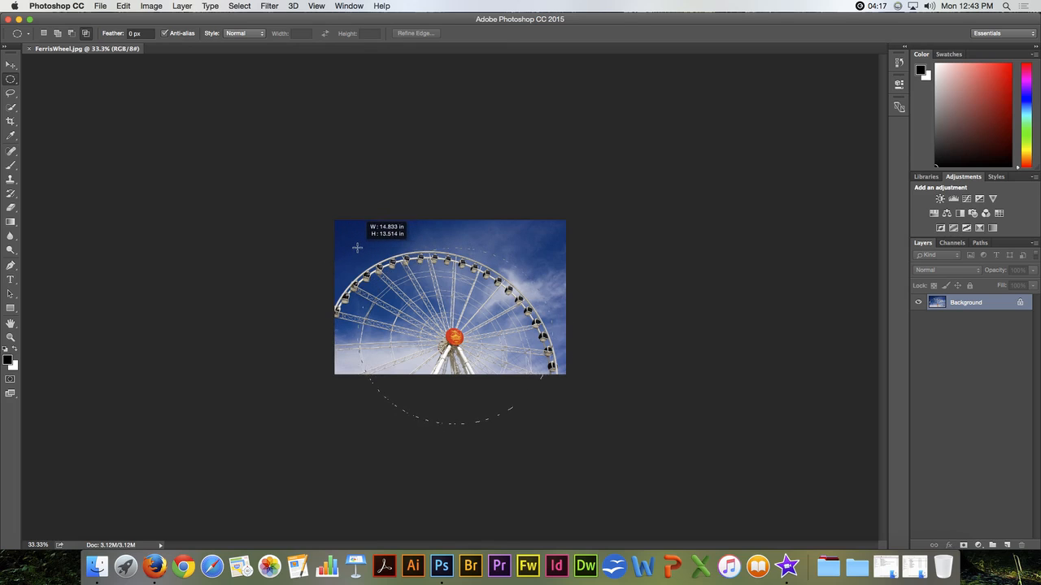
left_click_drag(356, 247, 346, 248)
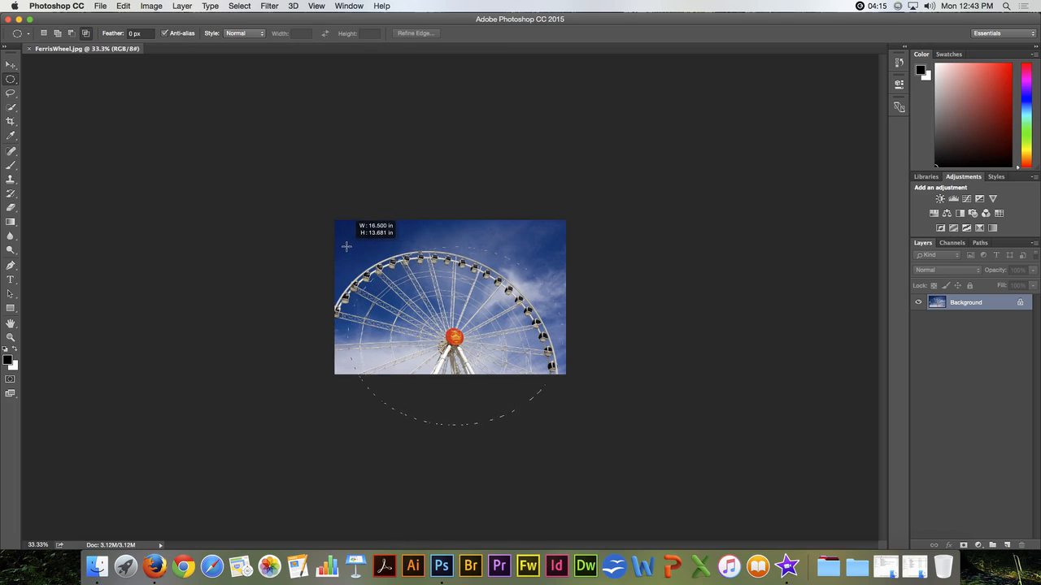
left_click_drag(348, 247, 329, 231)
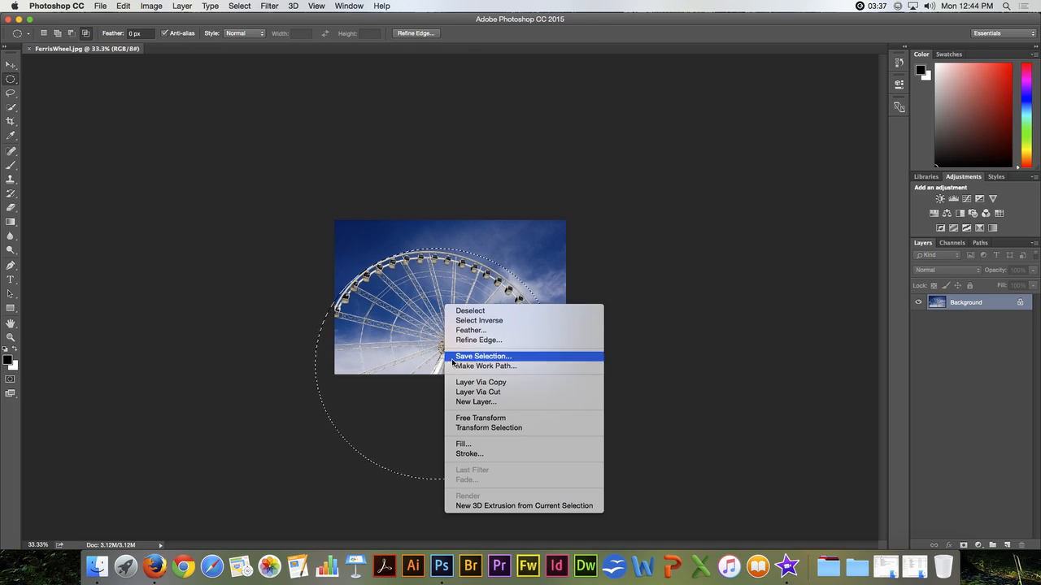
Use Transform Selection to stretch the circle's outline toward the wheel's rim
left_click(482, 418)
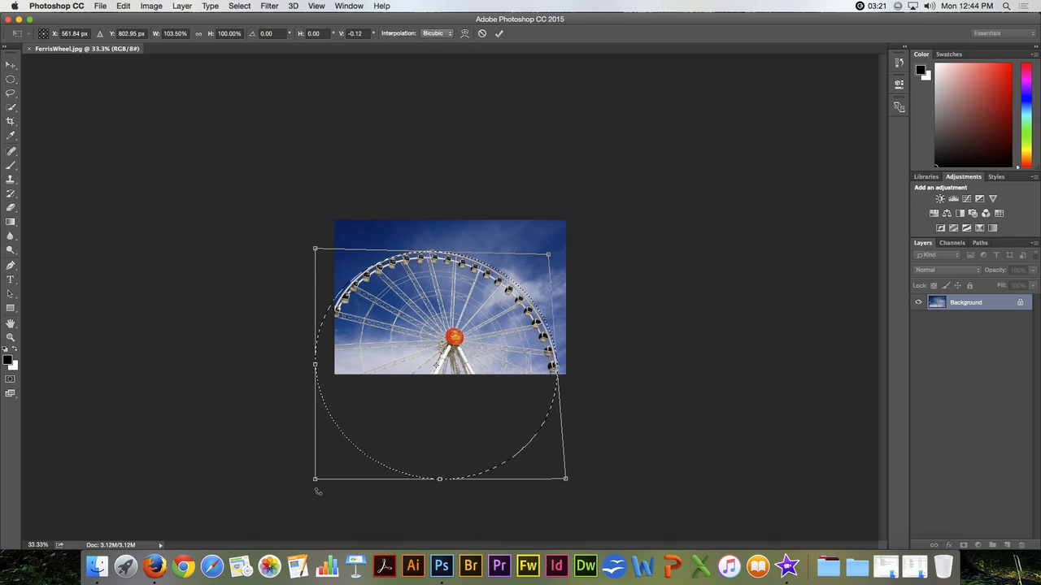
left_click_drag(317, 480, 323, 483)
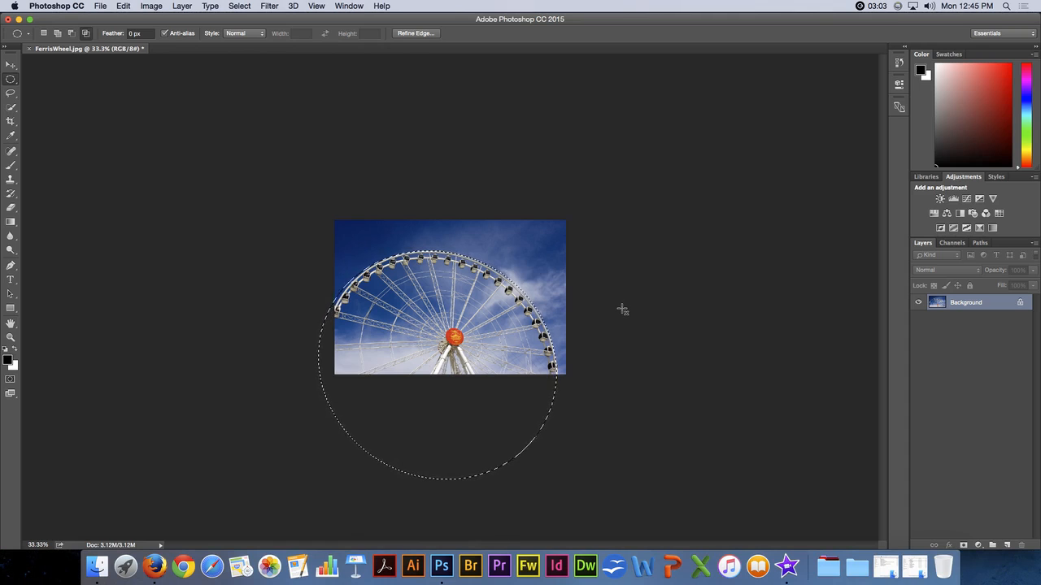
Re-enter Transform Selection from the shortcut menu and switch it to Warp mode
right_click(456, 312)
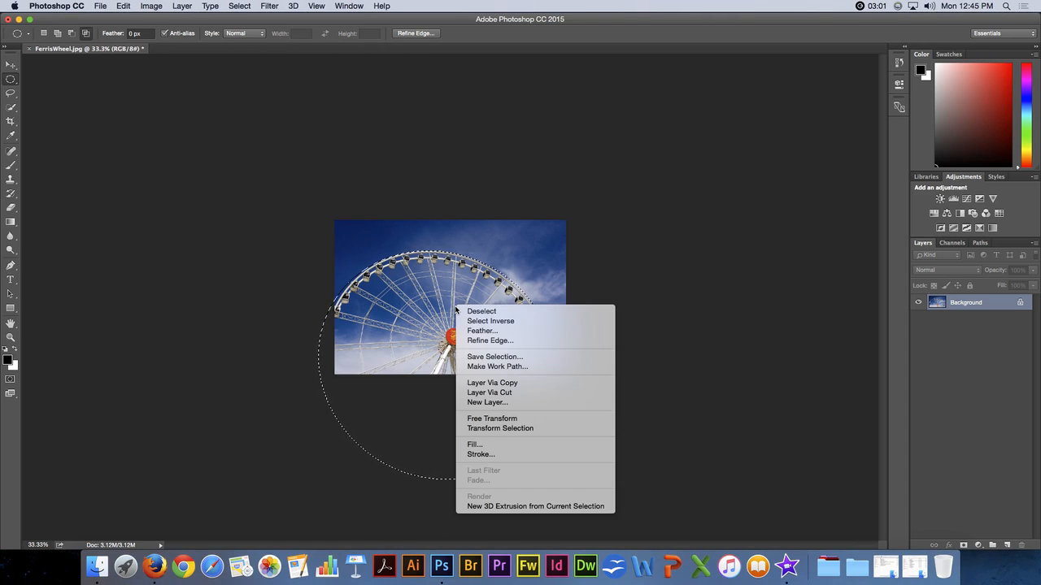
left_click(491, 418)
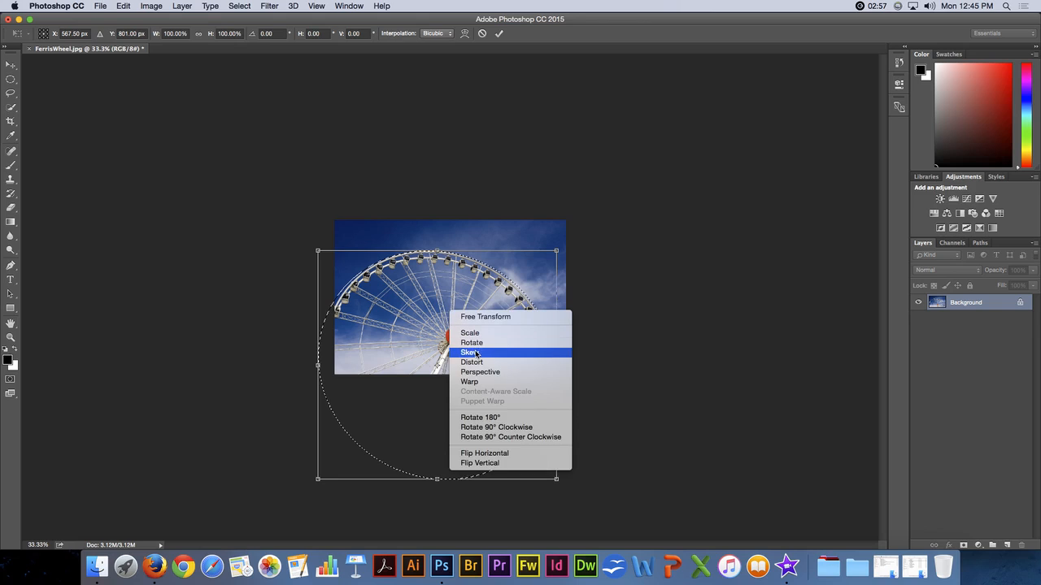
mouse_move(469, 380)
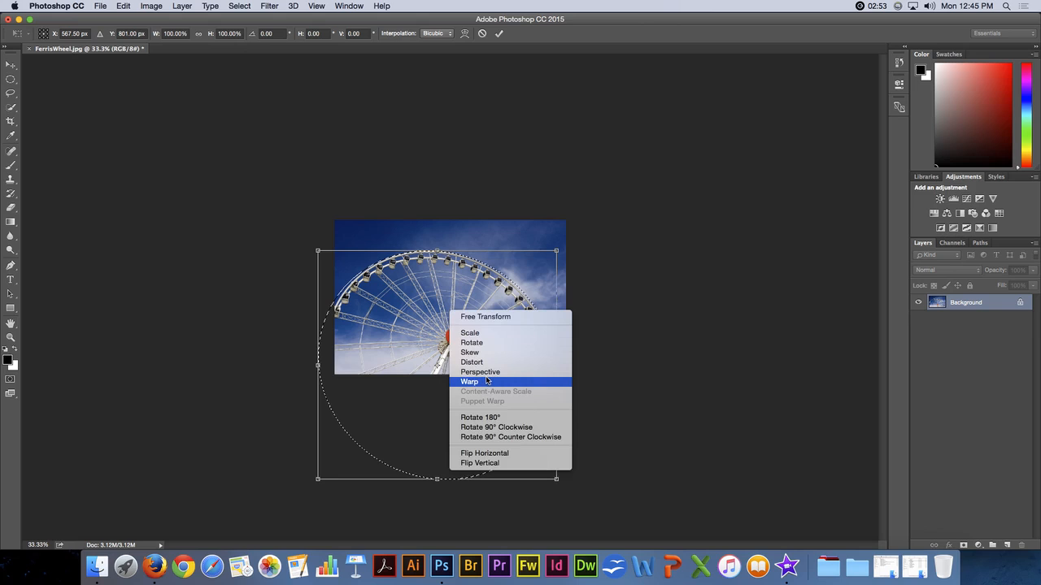
left_click(469, 381)
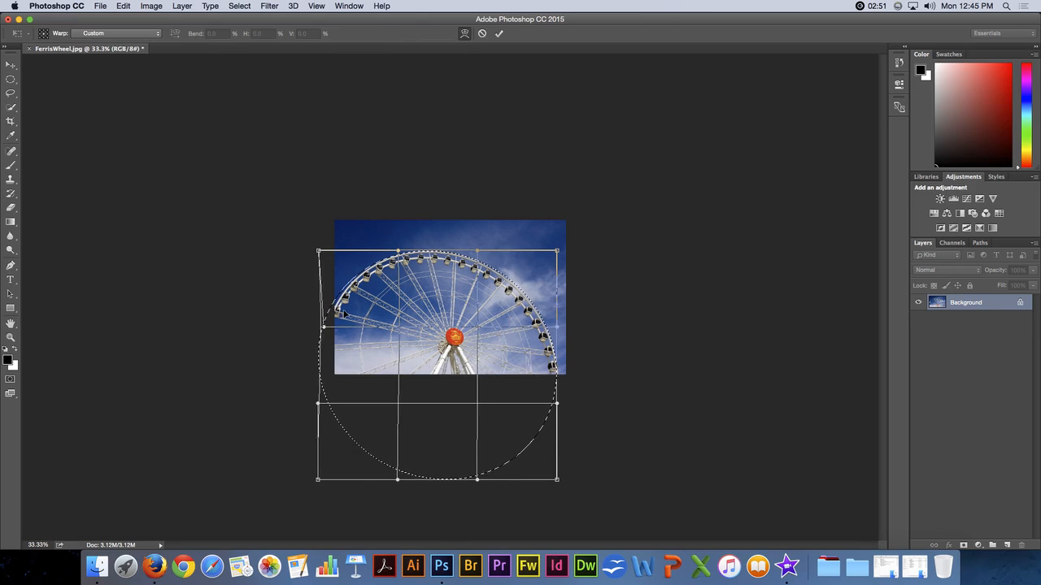